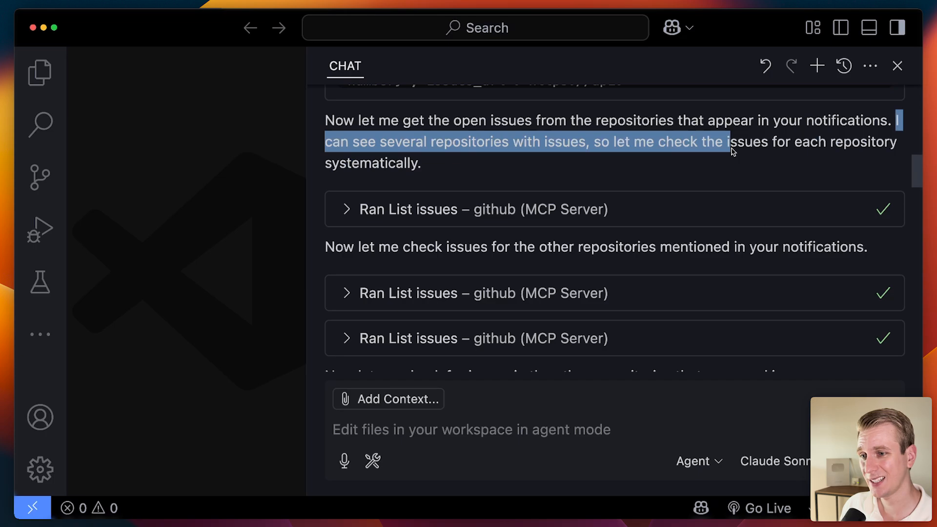
# Ask Copilot: 'Can you close all issues older than 30 days in the todo-app repo'.
pyautogui.scroll(-3)
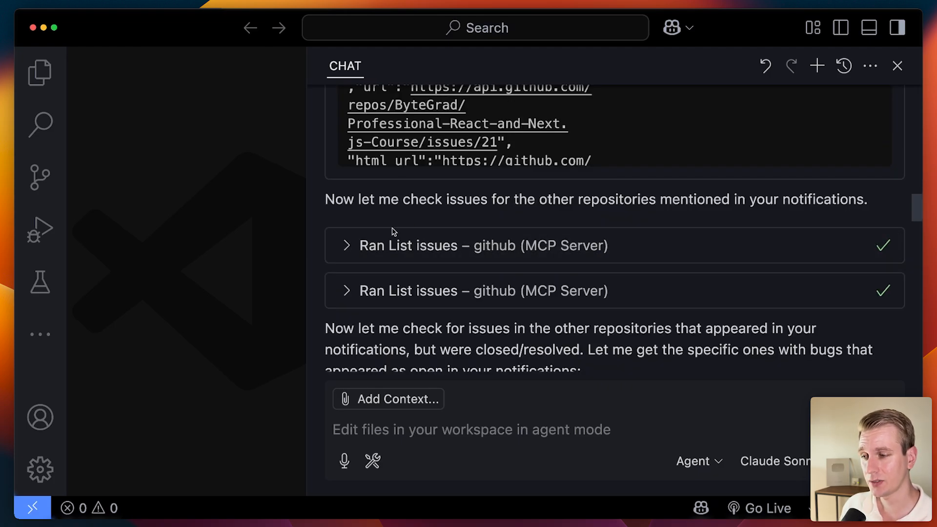
pyautogui.scroll(-3)
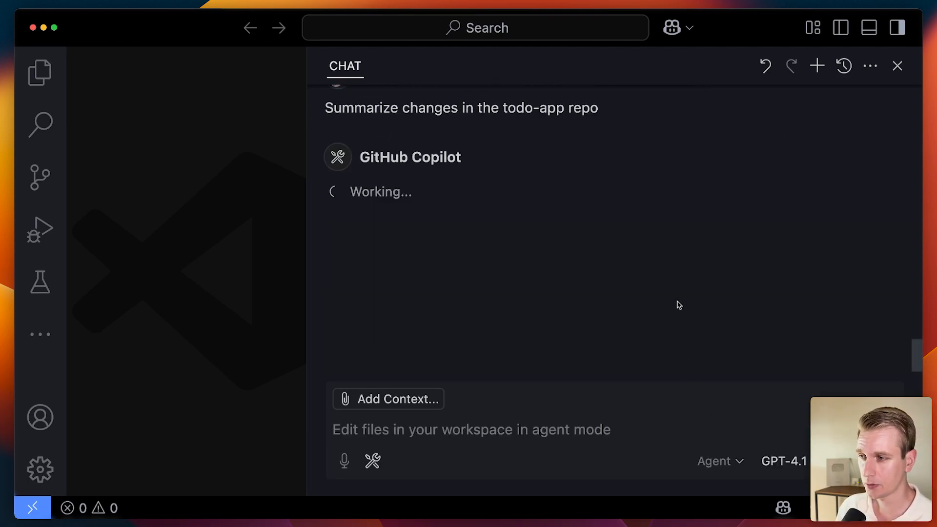
pyautogui.write('Can you close all issues older than 30 days in the todo-app repo')
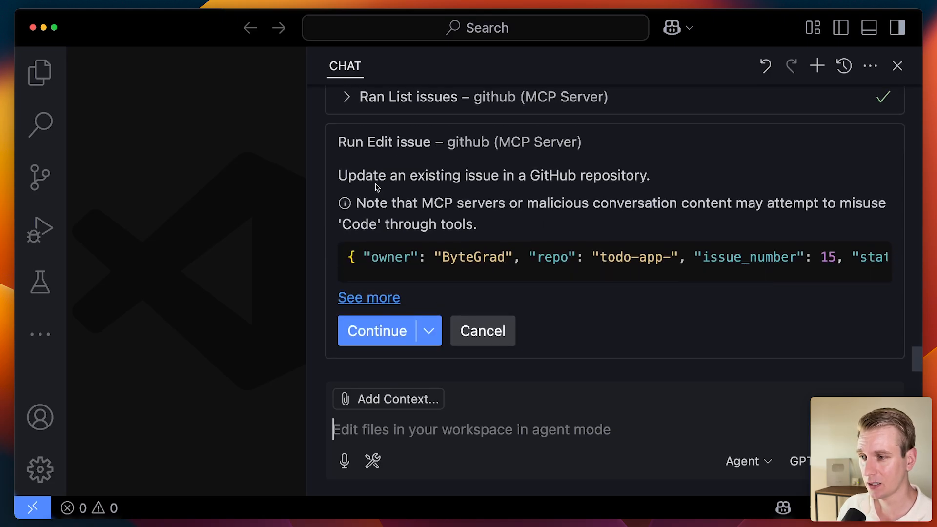
# Confirm closing old todo-app issues, then draft a request for a 'github-mcp-test' repo with first commit.
pyautogui.click(377, 330)
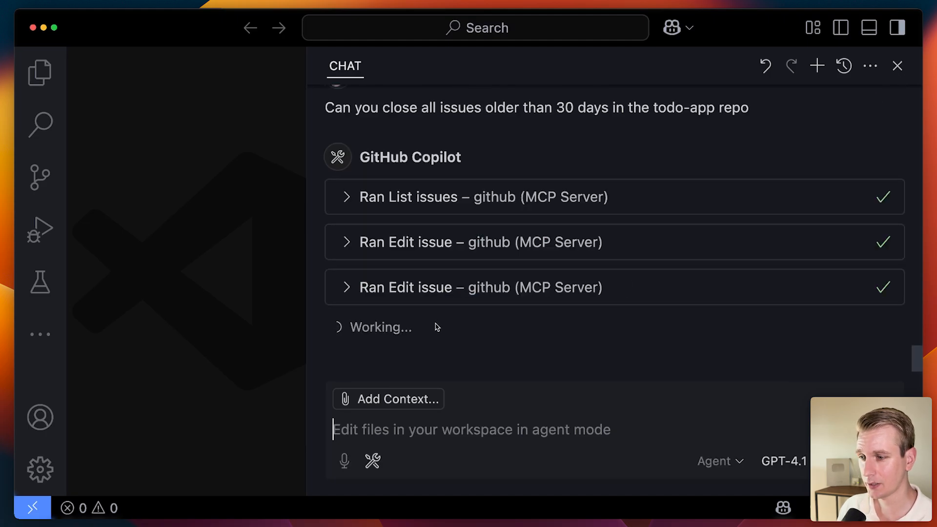
pyautogui.write('Can you create a new repo called "github-mcp-test"? And commit the first commit with a readme saying "hello world!')
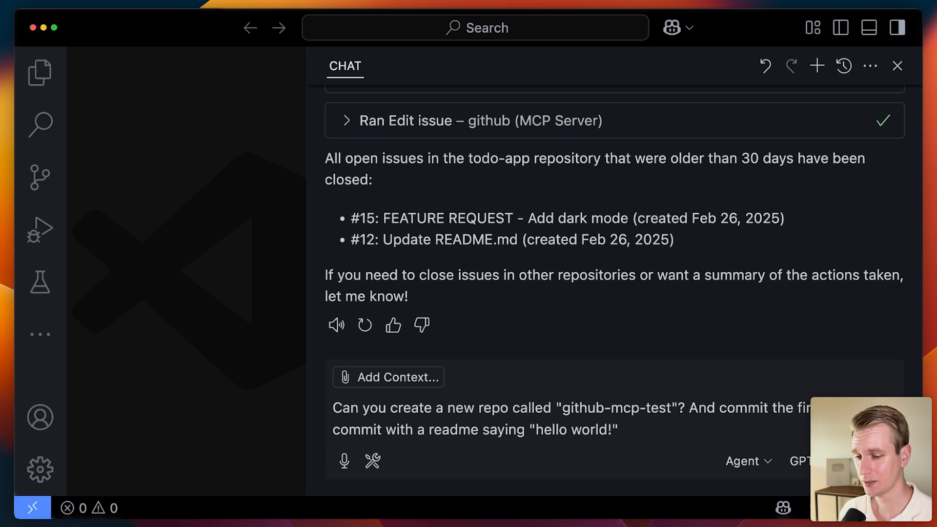
# Send the request to create the 'github-mcp-test' repo with a hello world README commit.
pyautogui.click(429, 330)
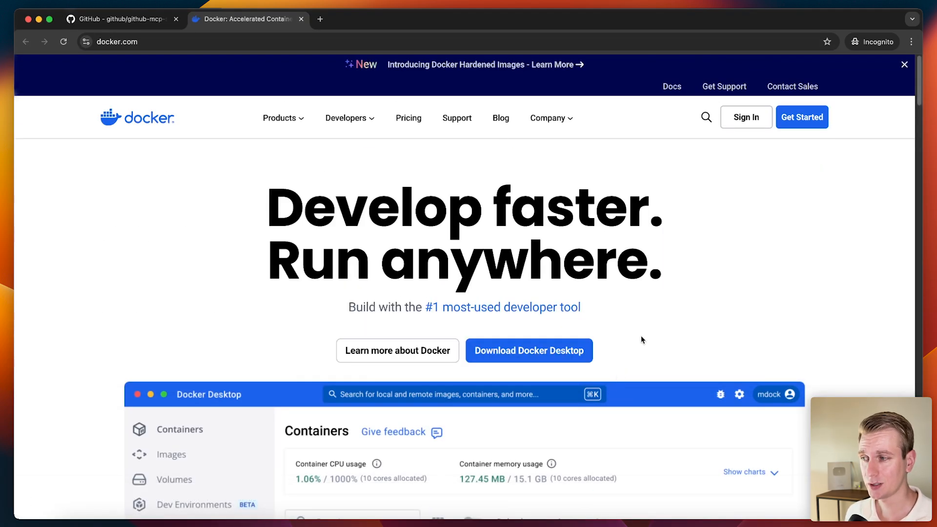
# Return to the github-mcp-server README tab showing the Docker prerequisites.
pyautogui.click(117, 19)
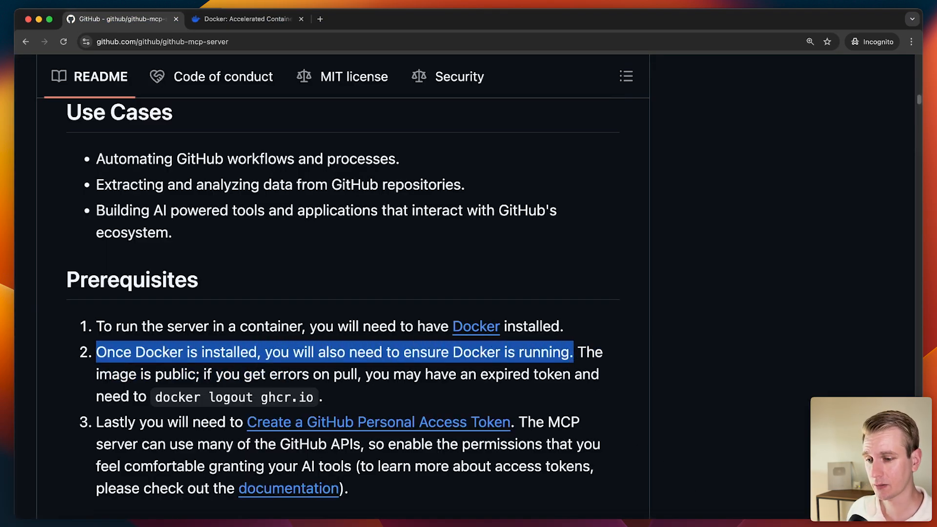